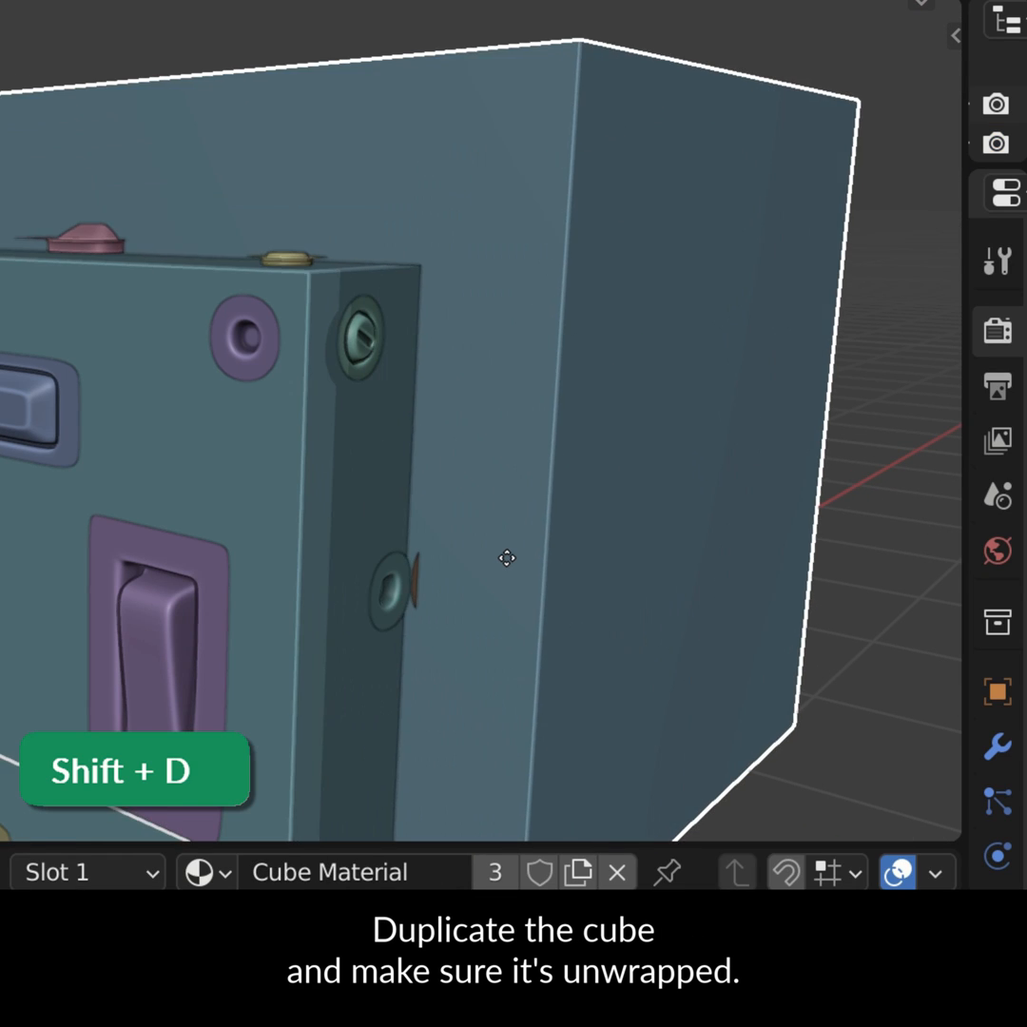
Duplicate the cube and create a new blank 4096 px image texture named Normal.
key(shift+d)
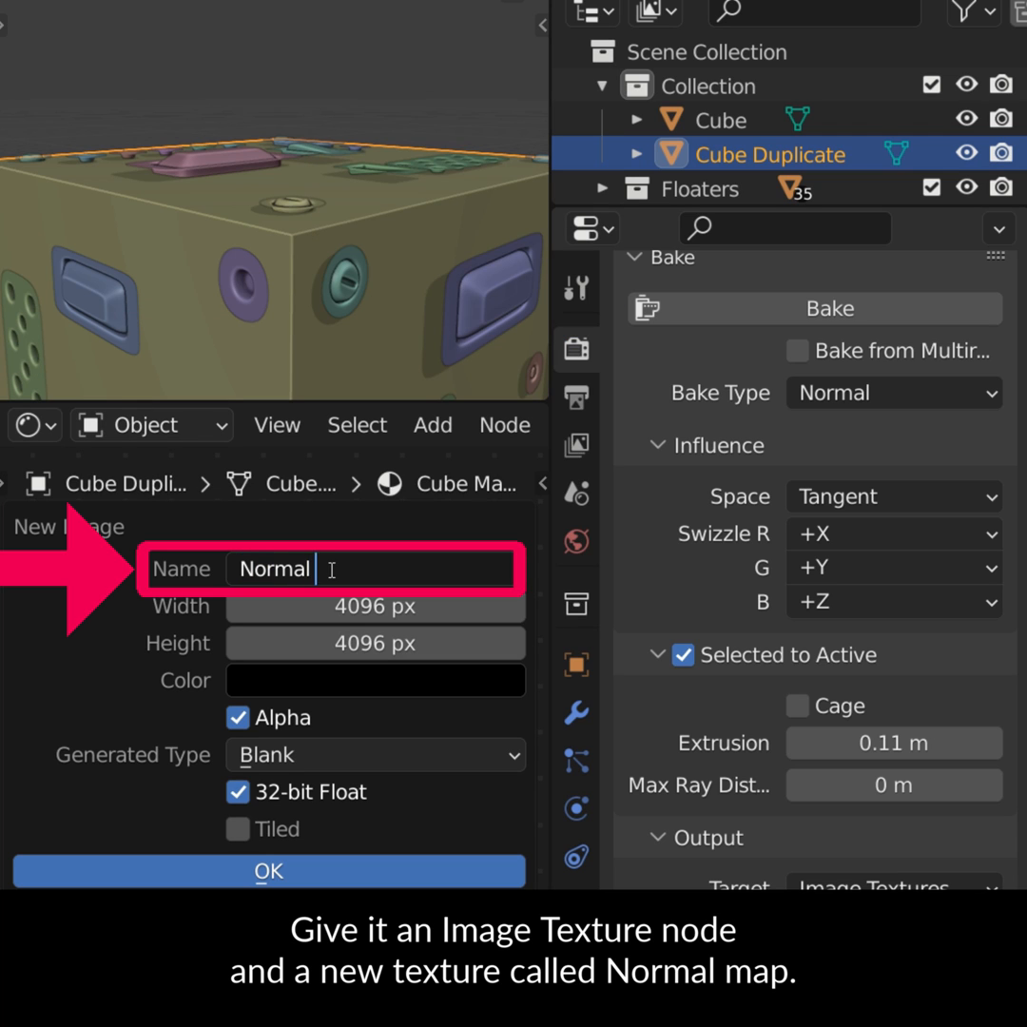
click(268, 871)
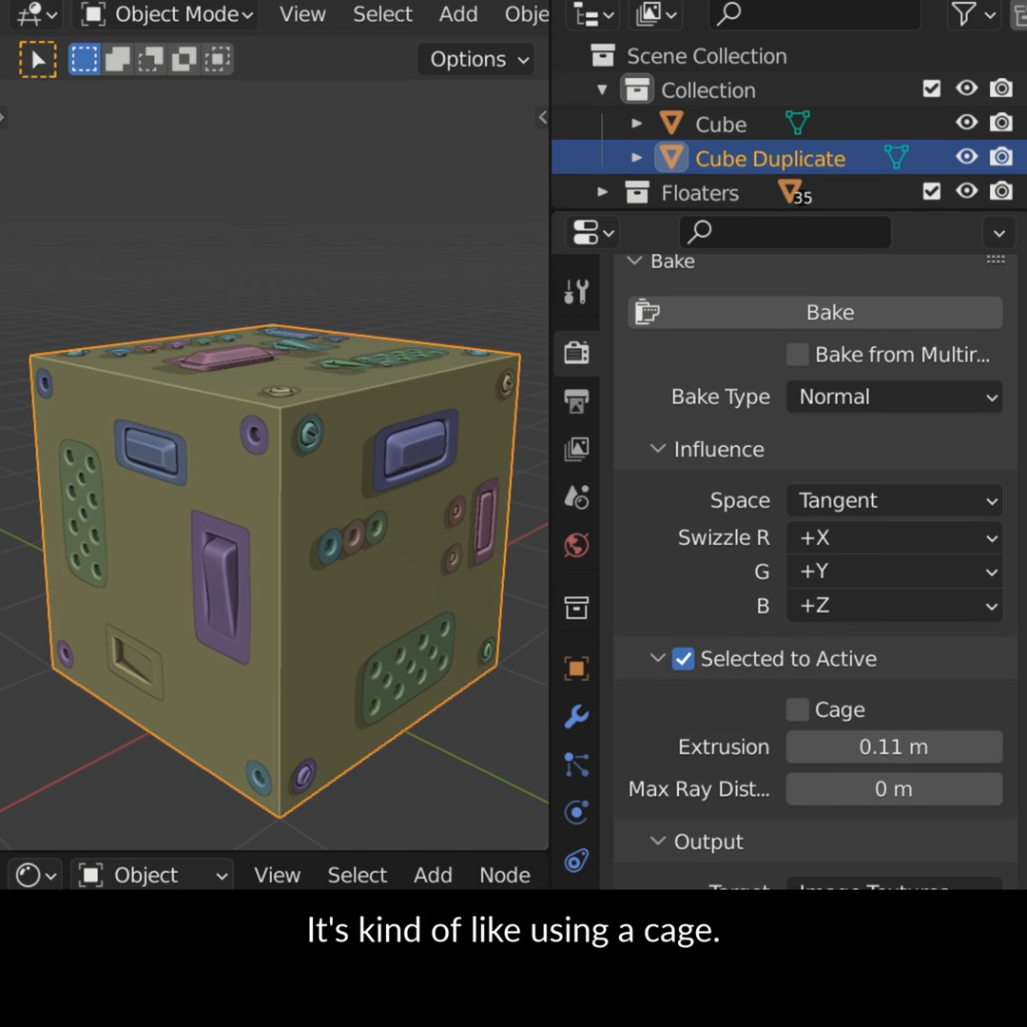
Set up a tangent-space Normal bake, Selected to Active, with 0.11 m extrusion.
scroll(down, 3)
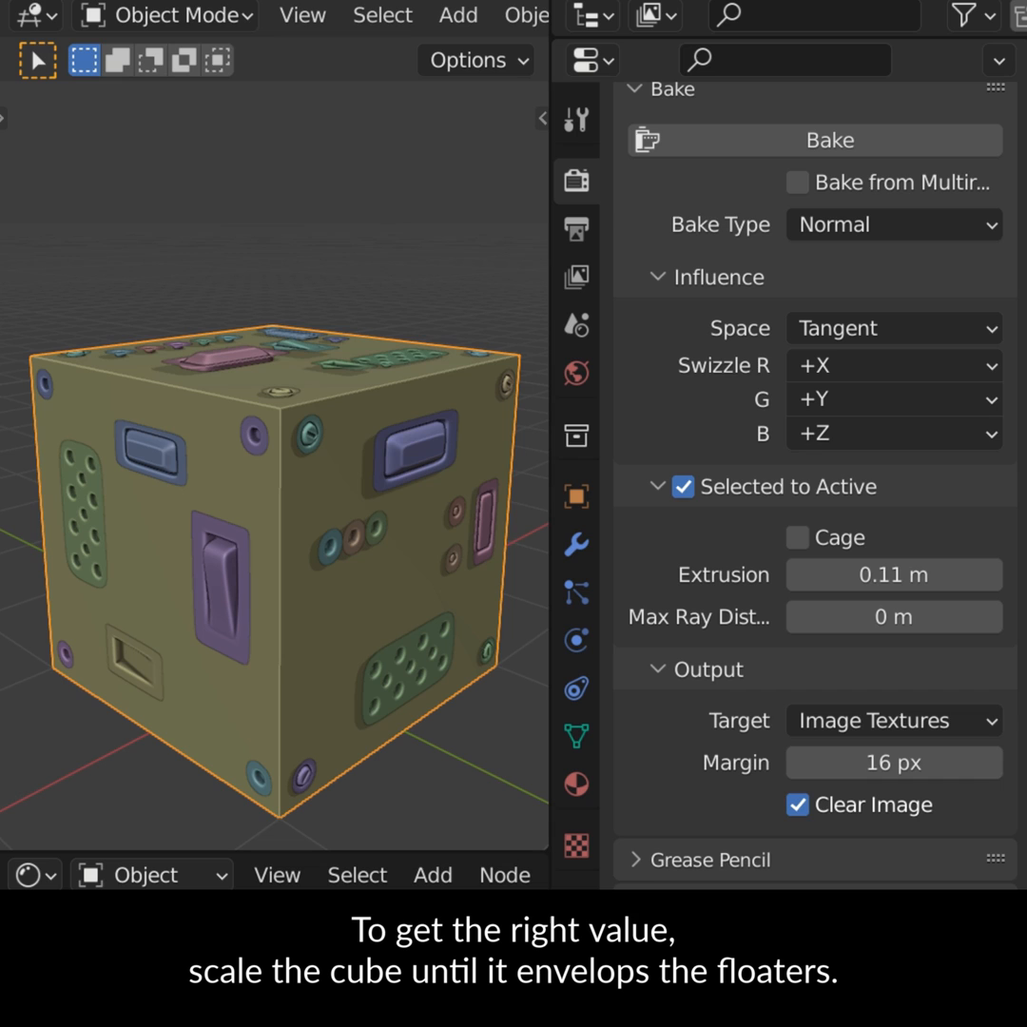
key(s)
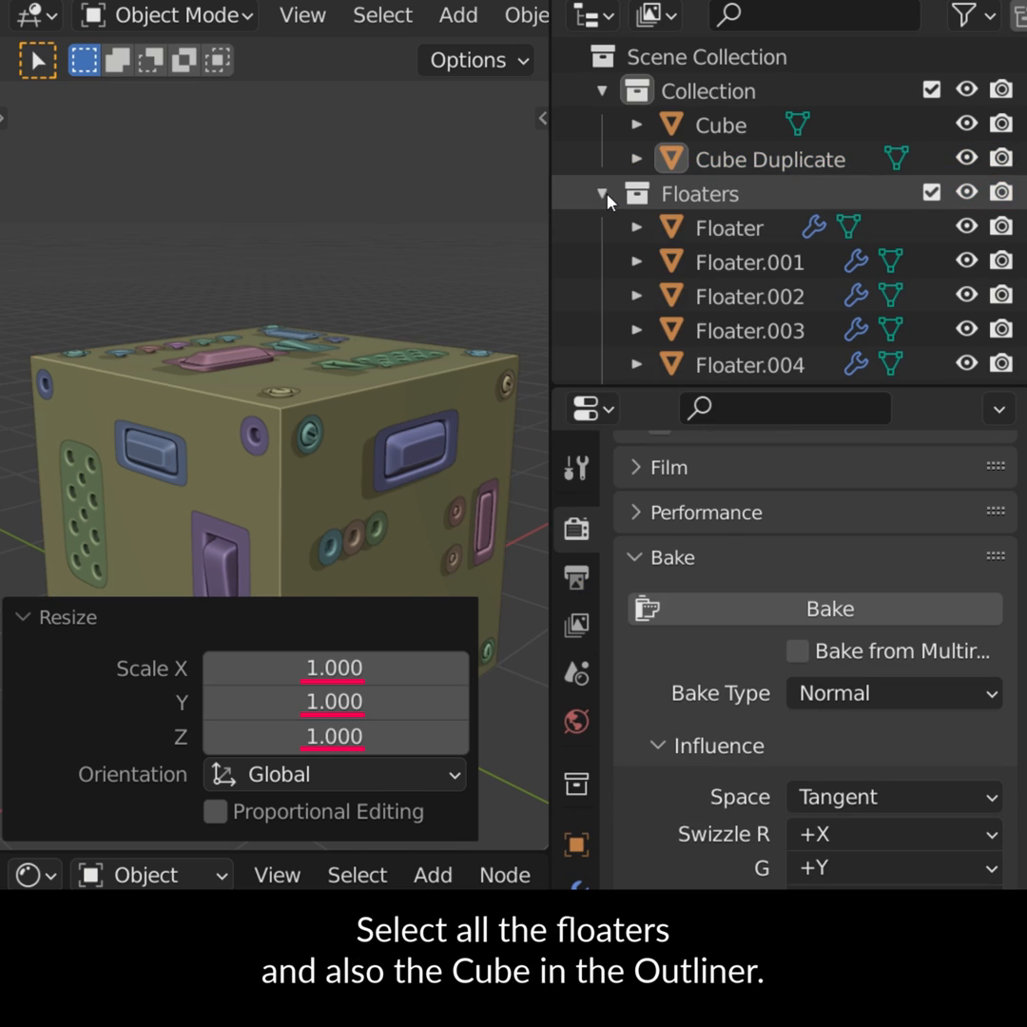
Select the Floaters, make Cube Duplicate active, and bake the normal map.
click(720, 124)
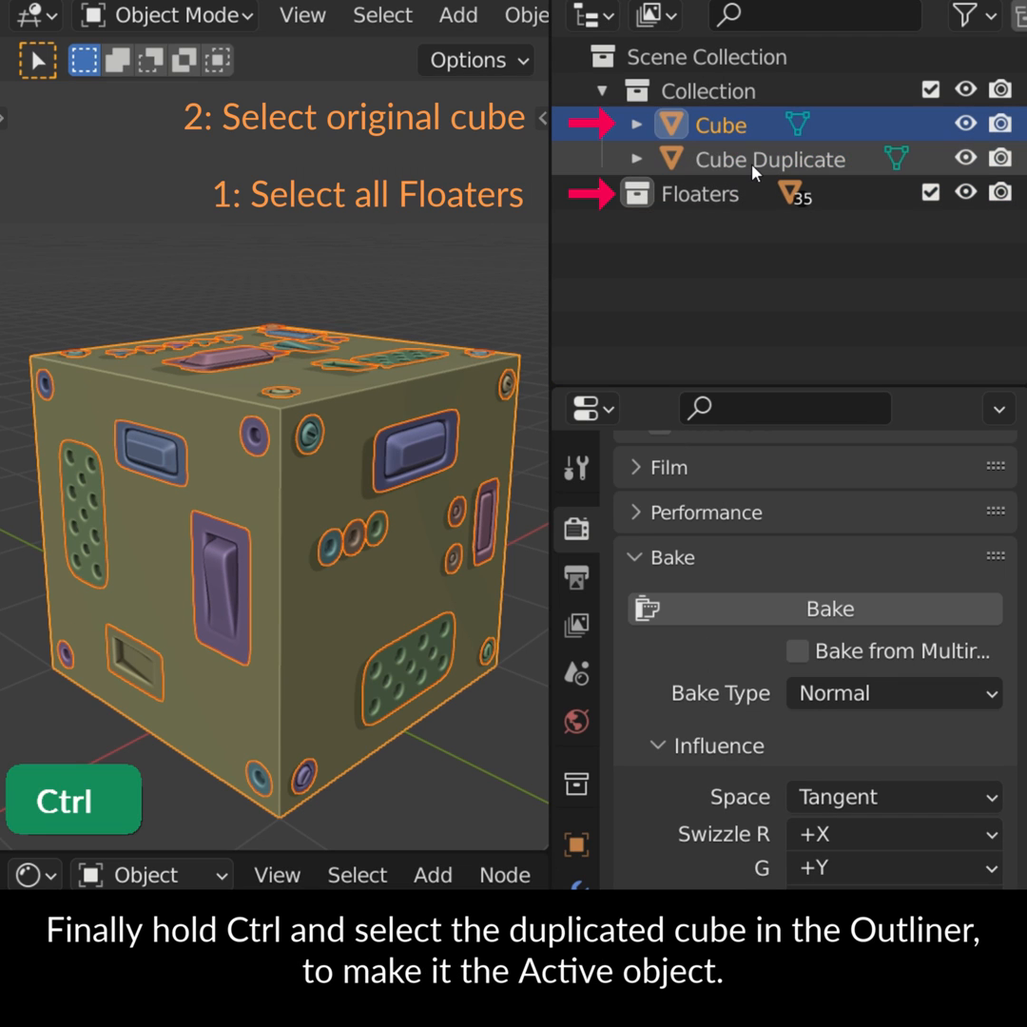
click(771, 158)
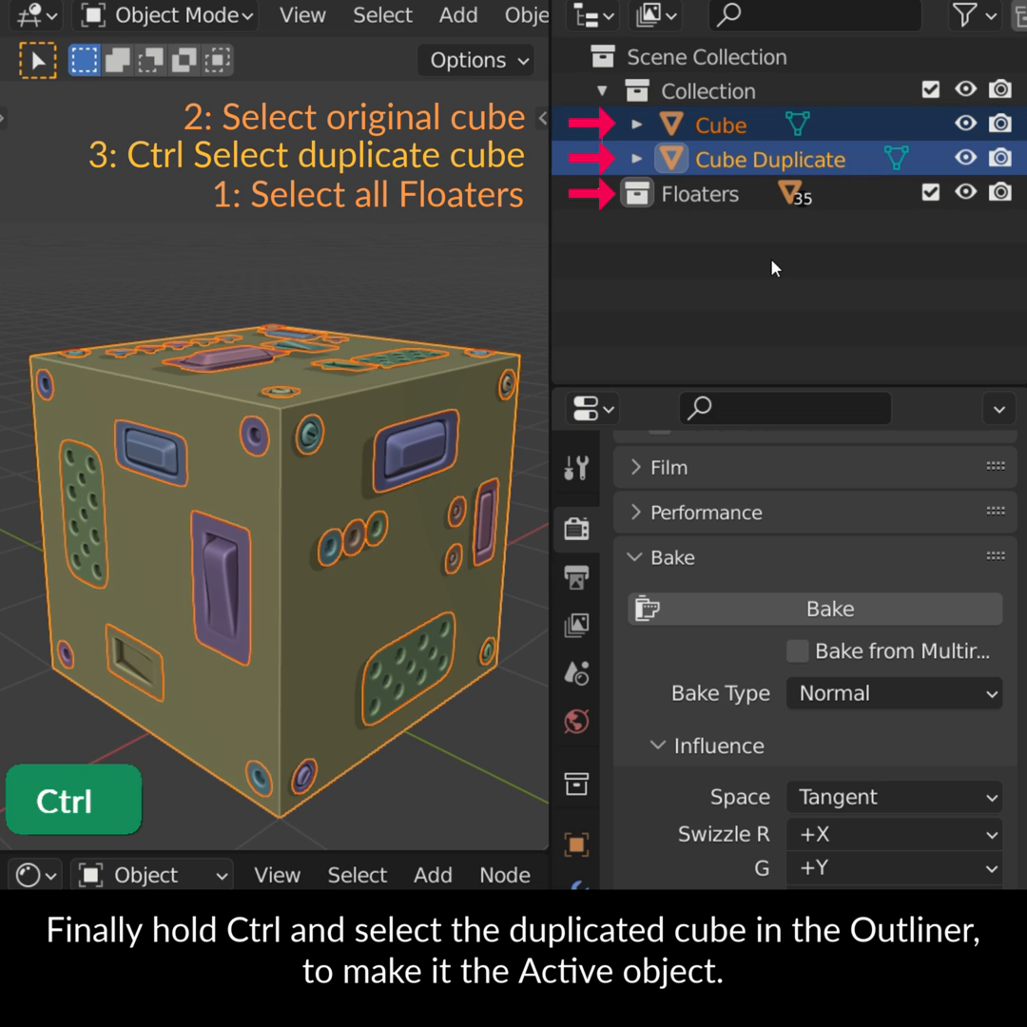
click(813, 609)
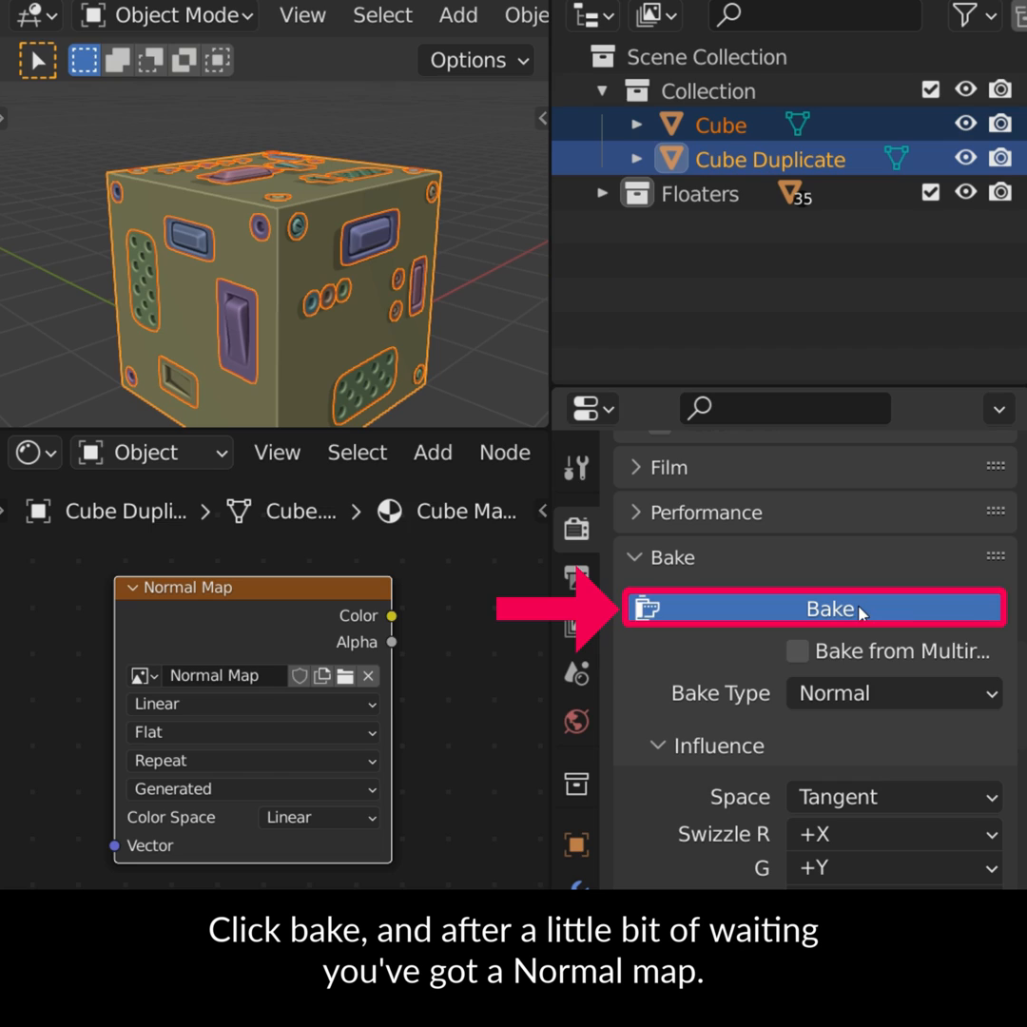
click(812, 607)
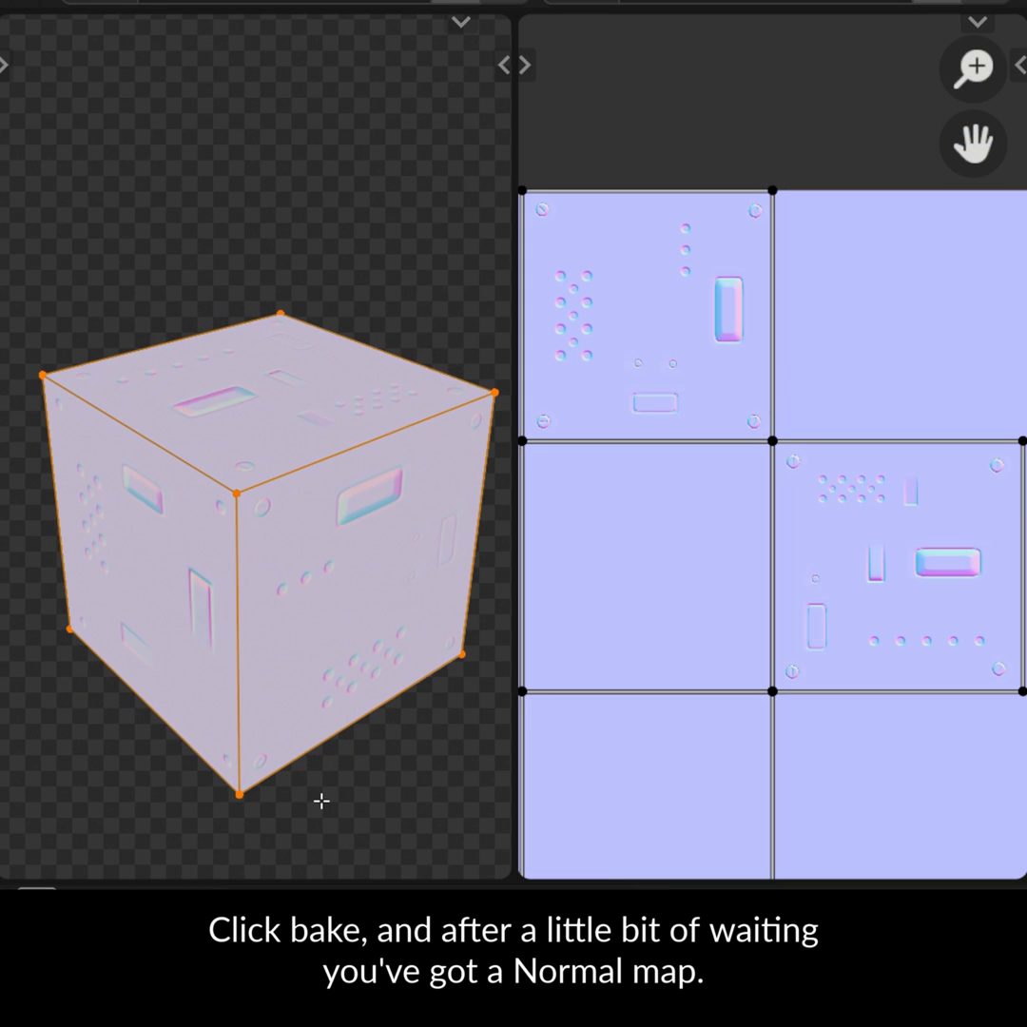